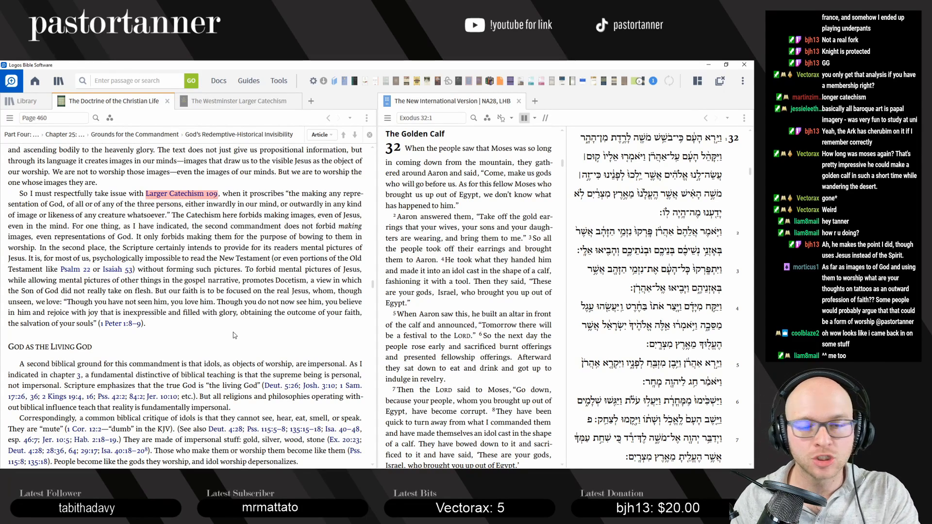
mouse_move(232, 266)
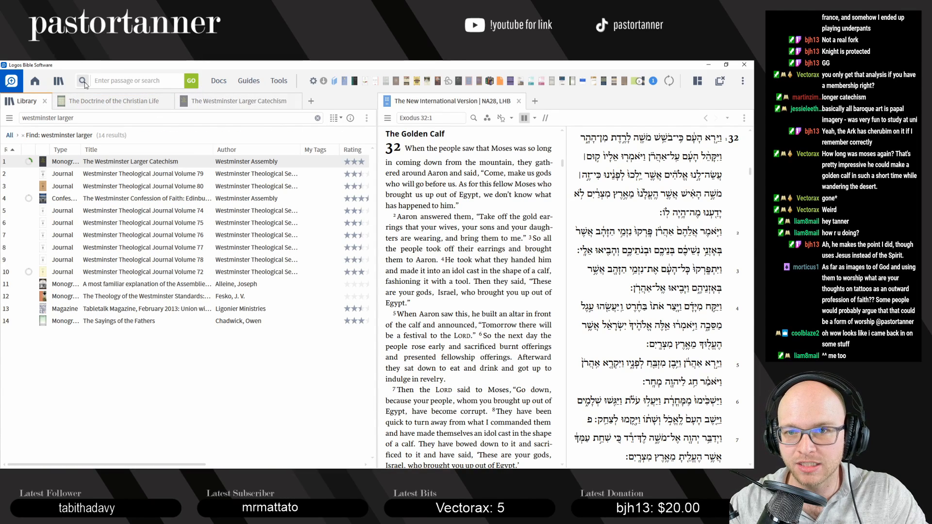
Start a new Bible search from the toolbar Search icon
left_click(82, 81)
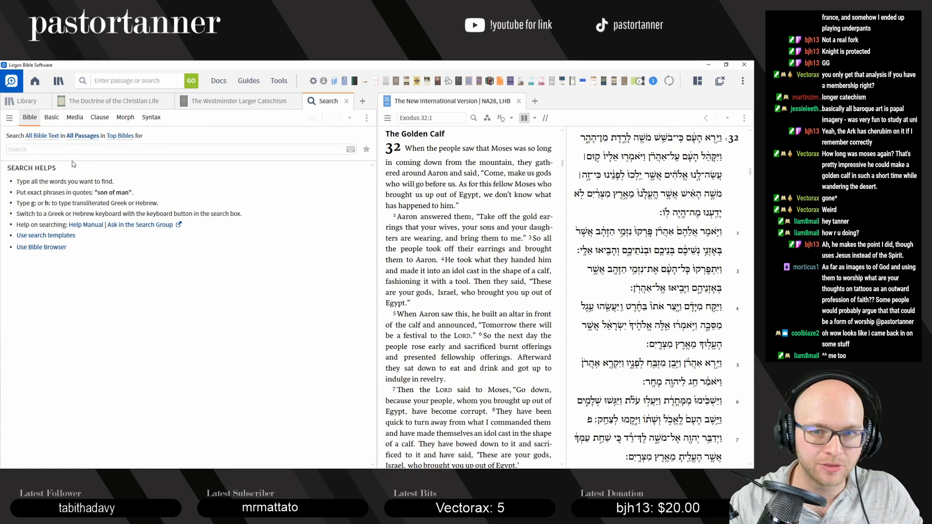
Search the Bible for 'tattoos' and bring up Leviticus 19:28 in the parallel text
type("tattoos")
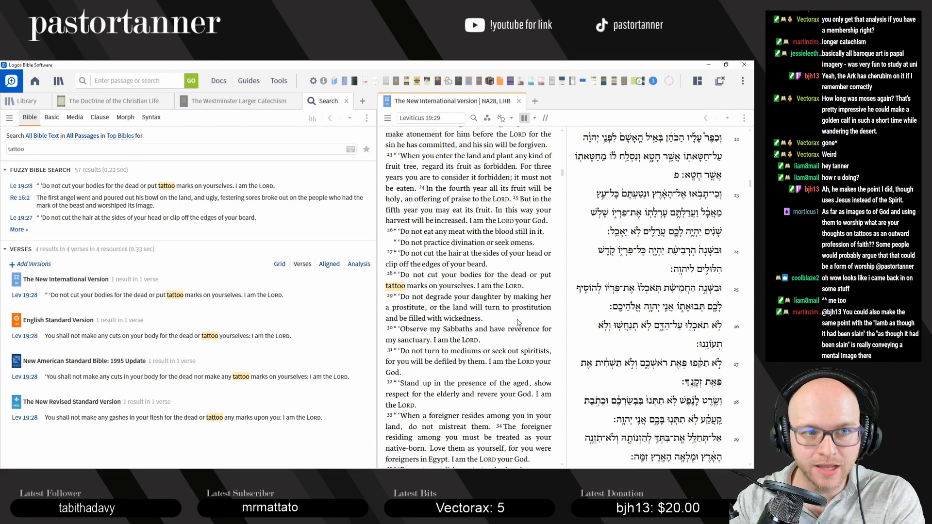
mouse_move(515, 322)
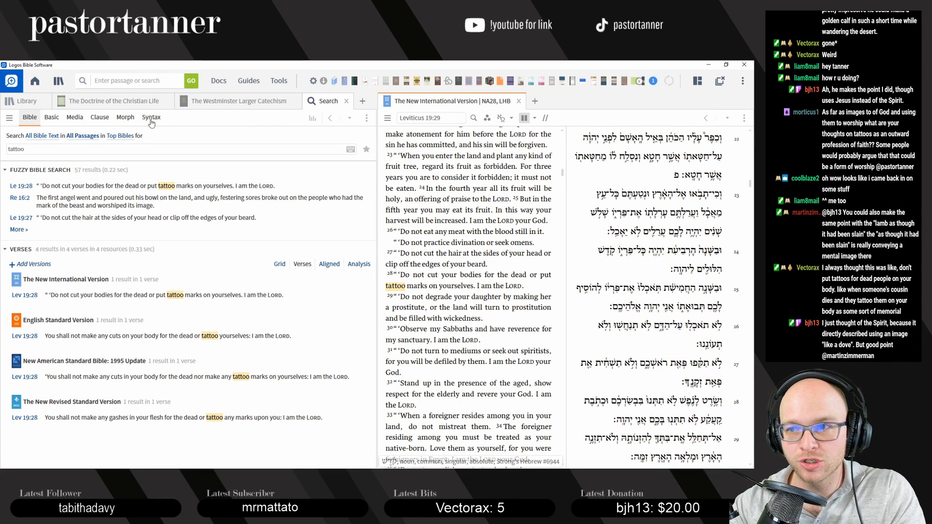
left_click(70, 149)
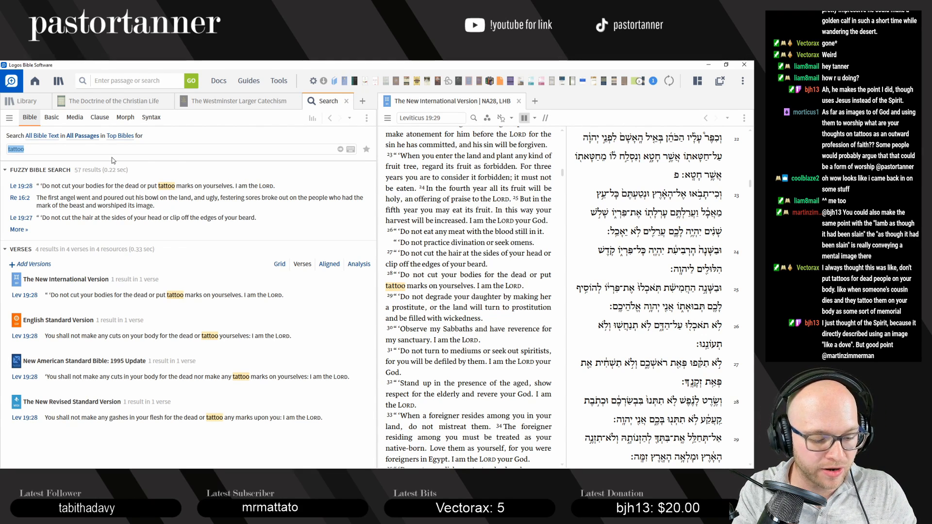
Run a new Bible search for 'declared all food clean', led by Mark 7:19
type("declared all food clean")
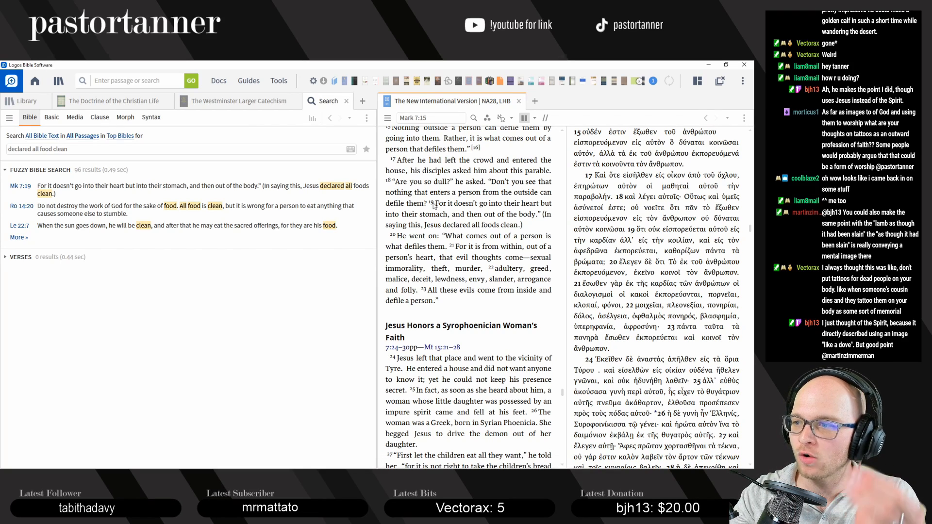
mouse_move(438, 212)
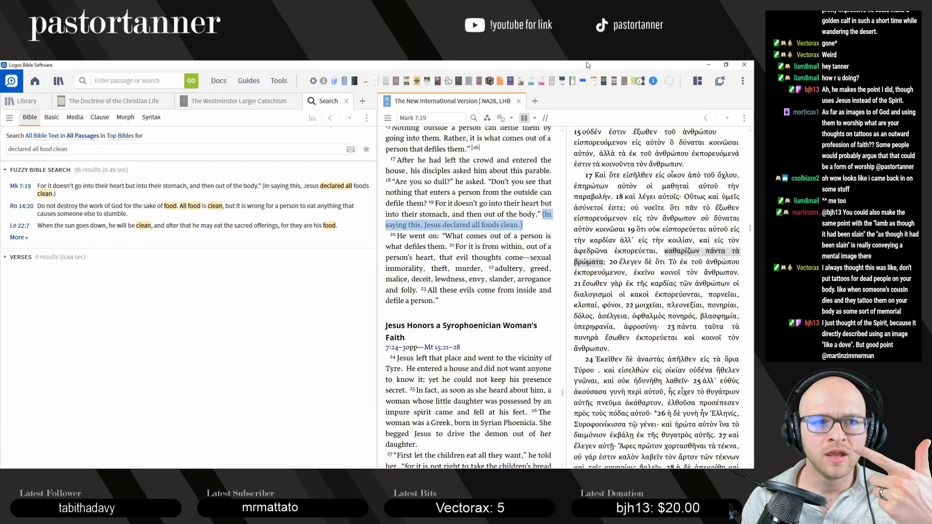
mouse_move(692, 126)
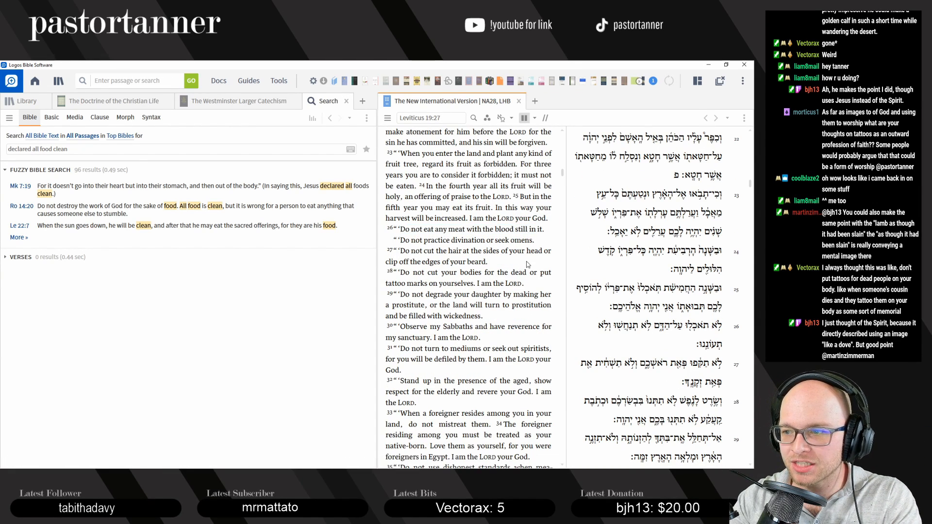
scroll("down", 3)
type("abstain from meat sexual immorality")
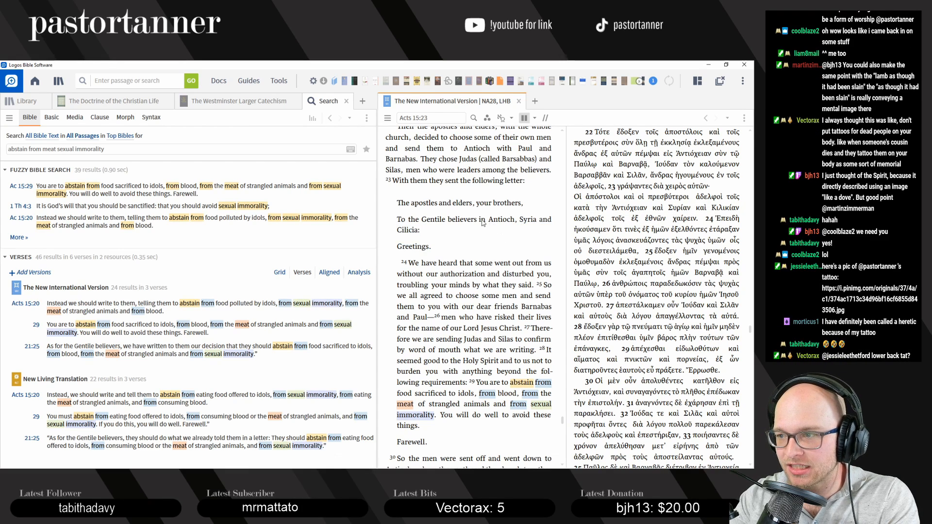
Highlight Antioch, Syria and Cilicia in the Acts 15 results and return the parallel text to Leviticus 19:28
left_click_drag(487, 218, 421, 230)
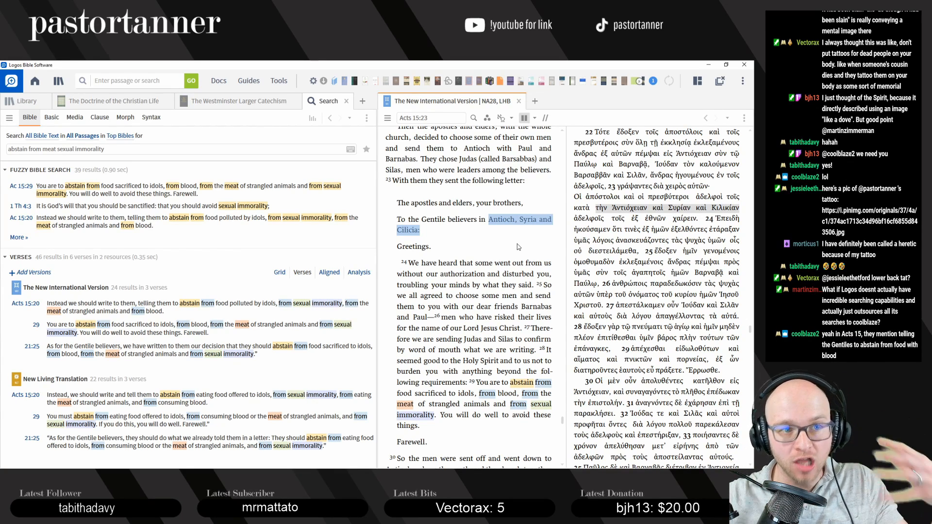
mouse_move(505, 222)
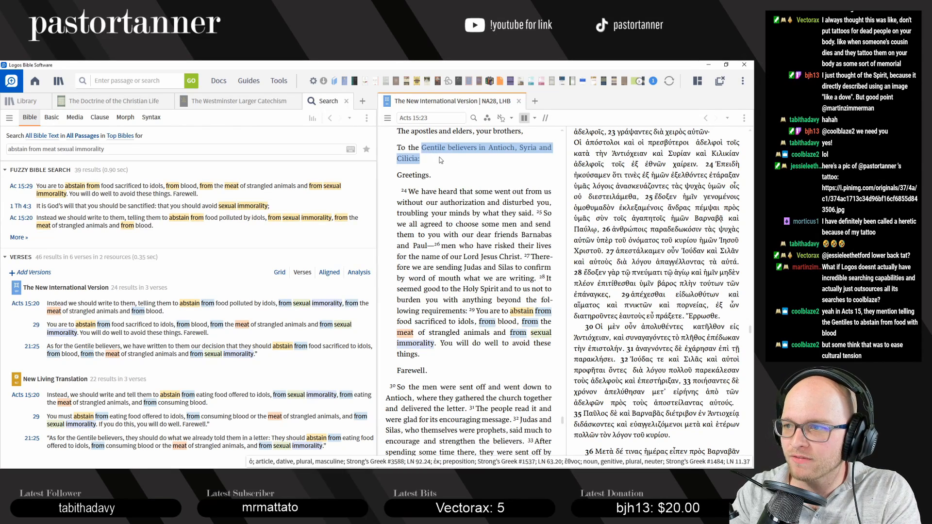
scroll("down", 3)
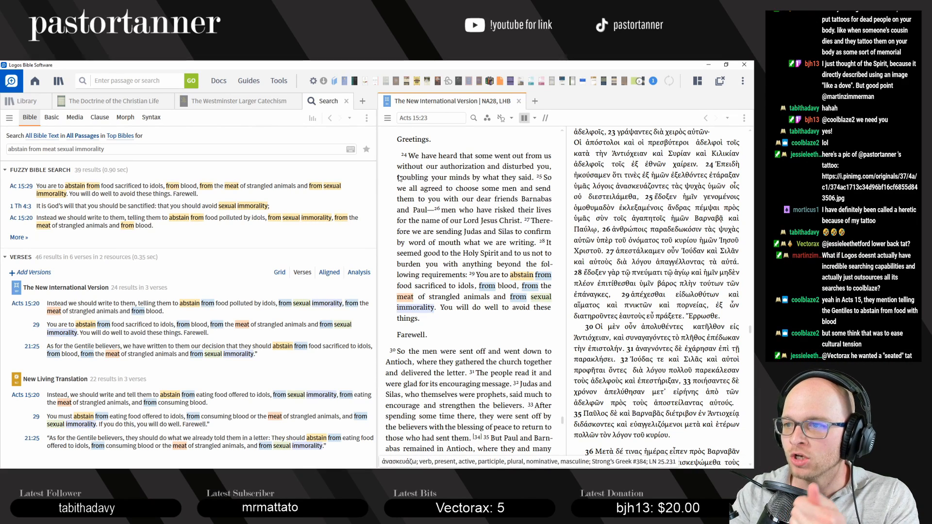
left_click(464, 177)
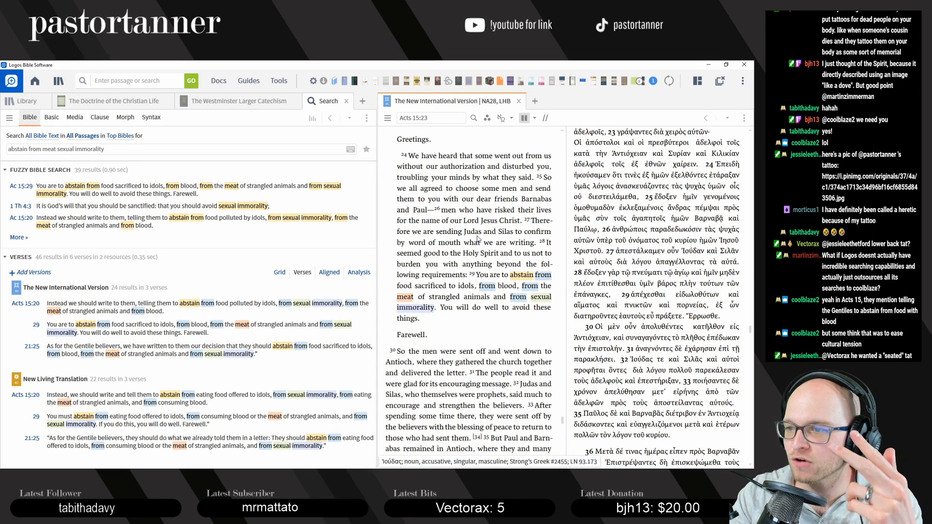
scroll("down", 3)
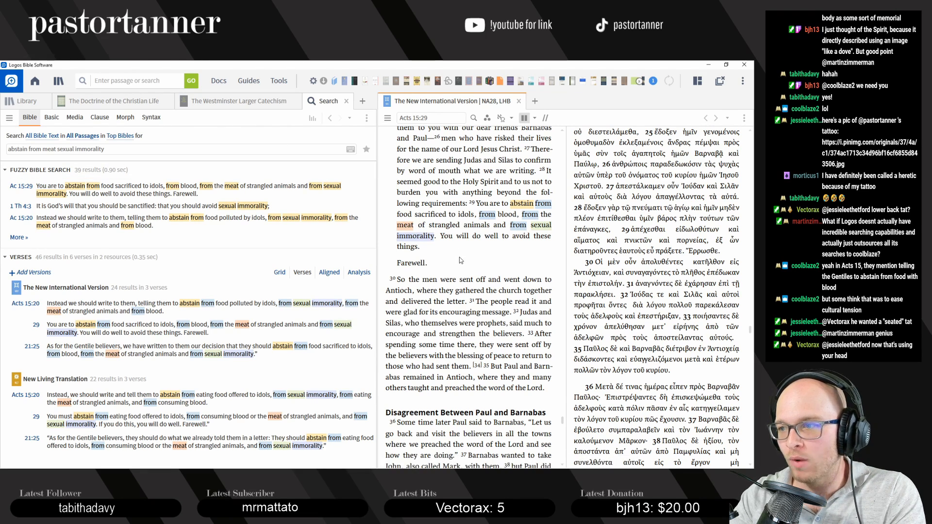
left_click(706, 118)
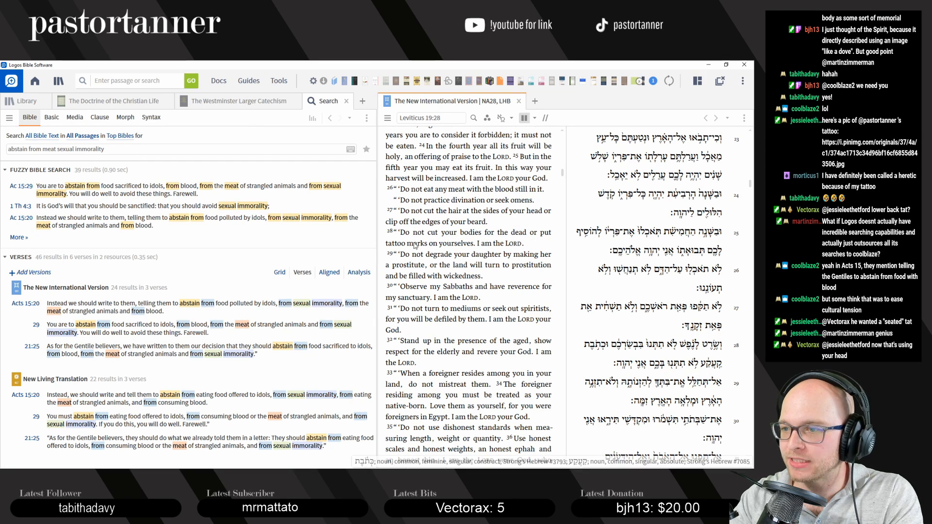
left_click(428, 243)
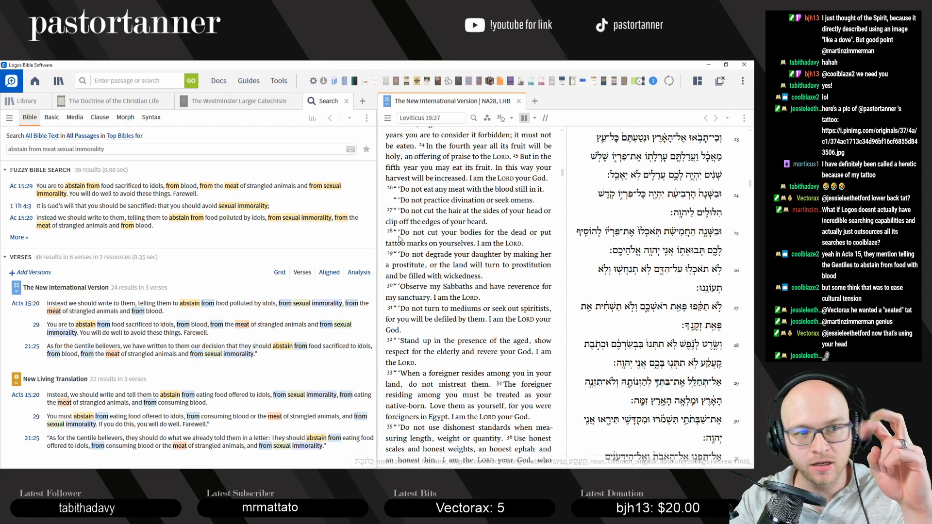
left_click(404, 232)
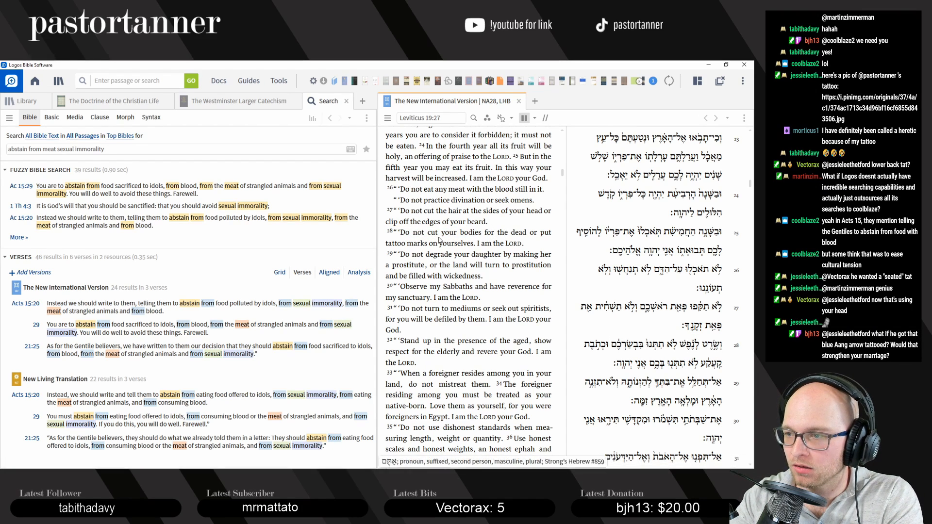
left_click(439, 242)
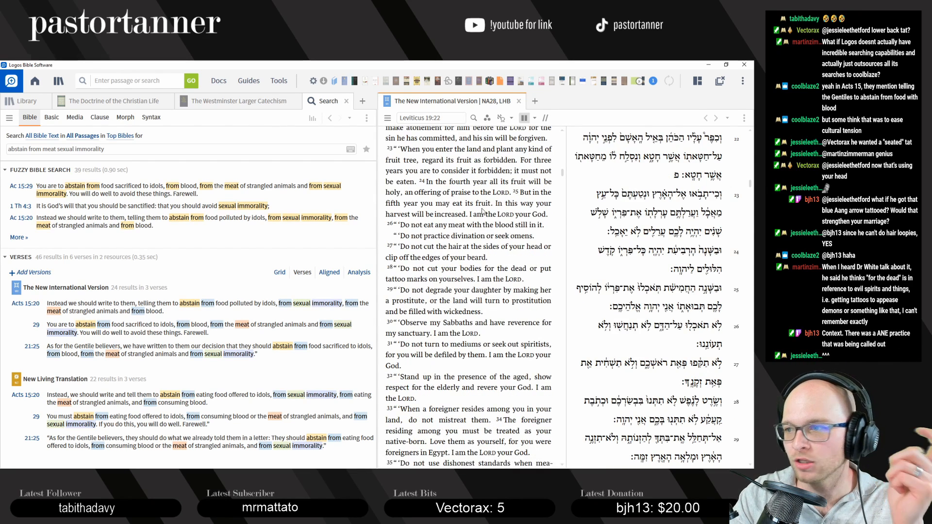
mouse_move(493, 214)
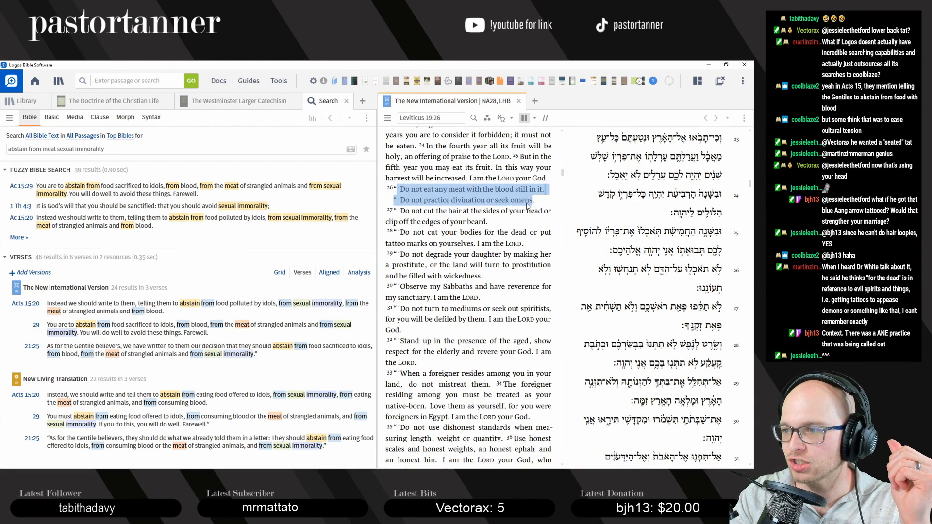
left_click(434, 211)
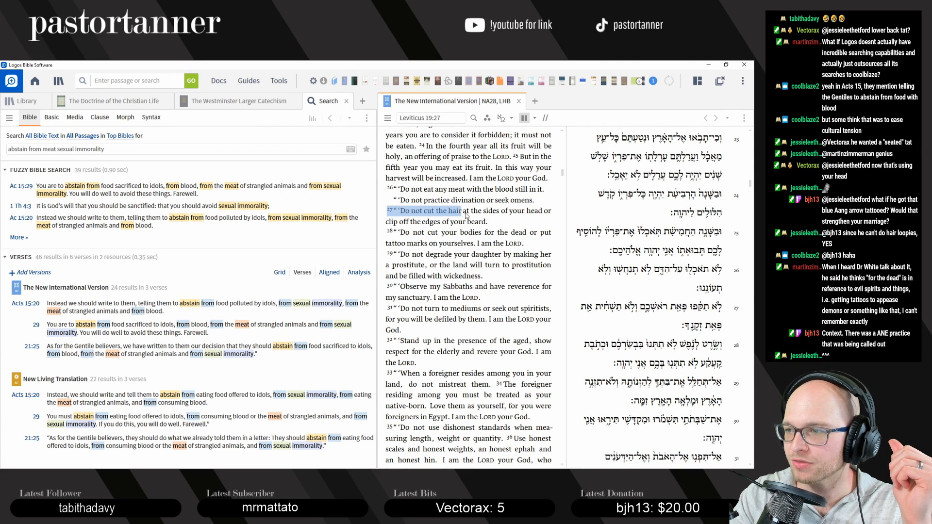
scroll("down", 3)
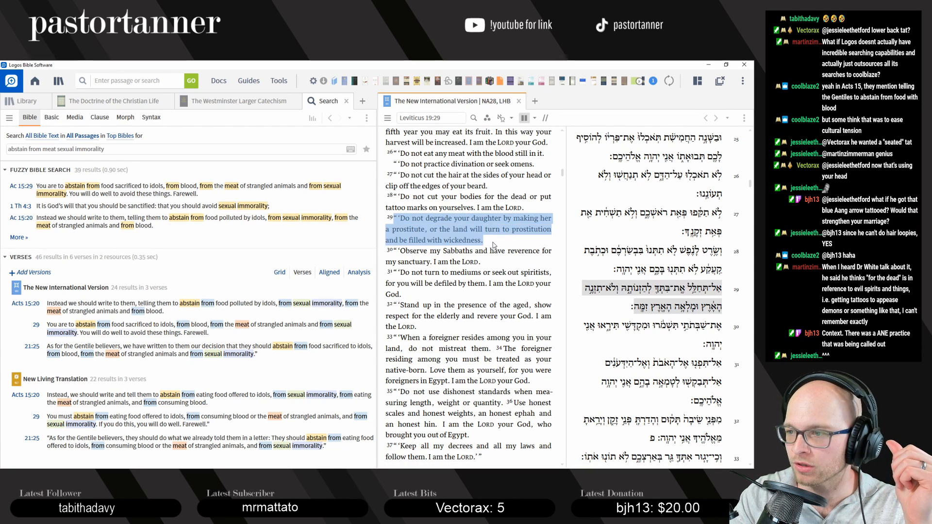
left_click(468, 229)
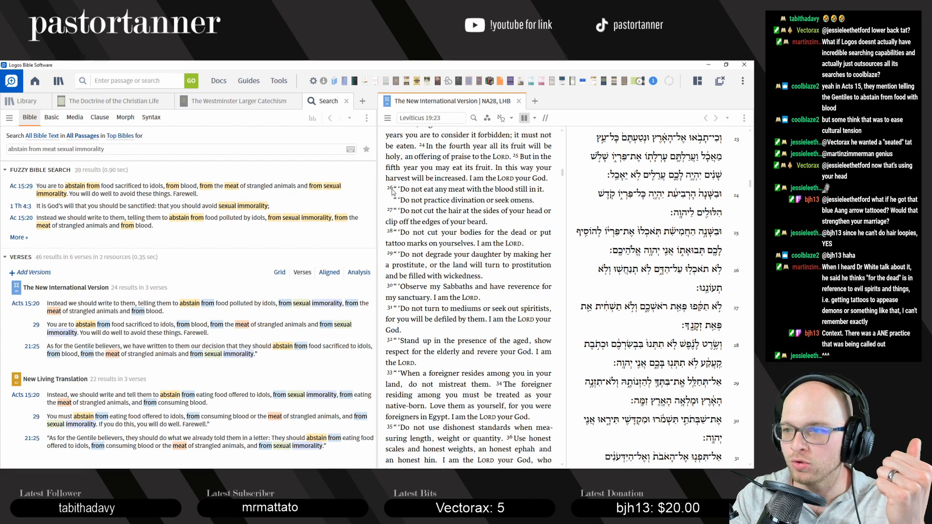
left_click_drag(395, 190, 549, 189)
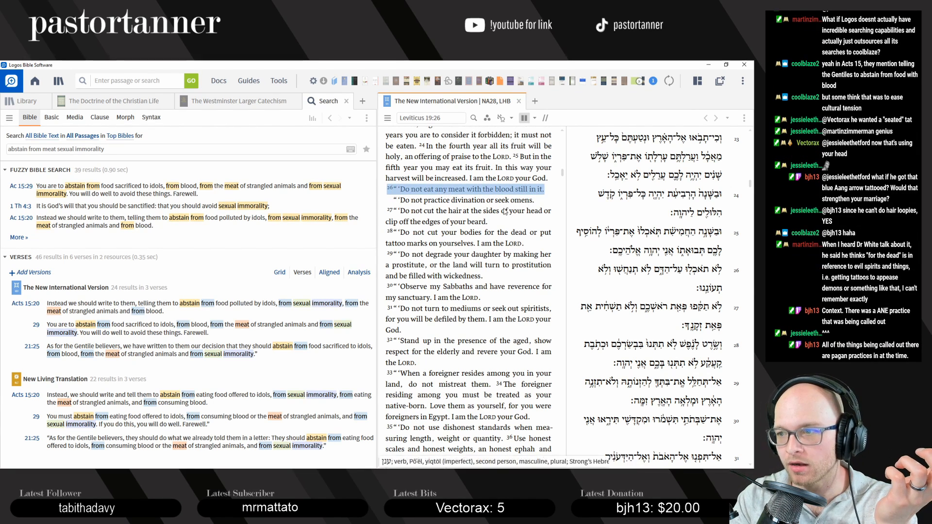
left_click(410, 211)
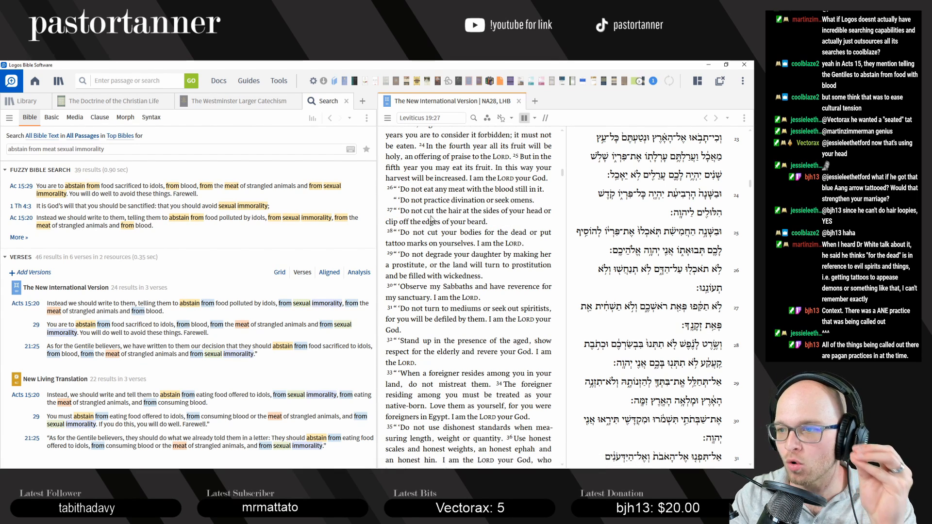
mouse_move(483, 235)
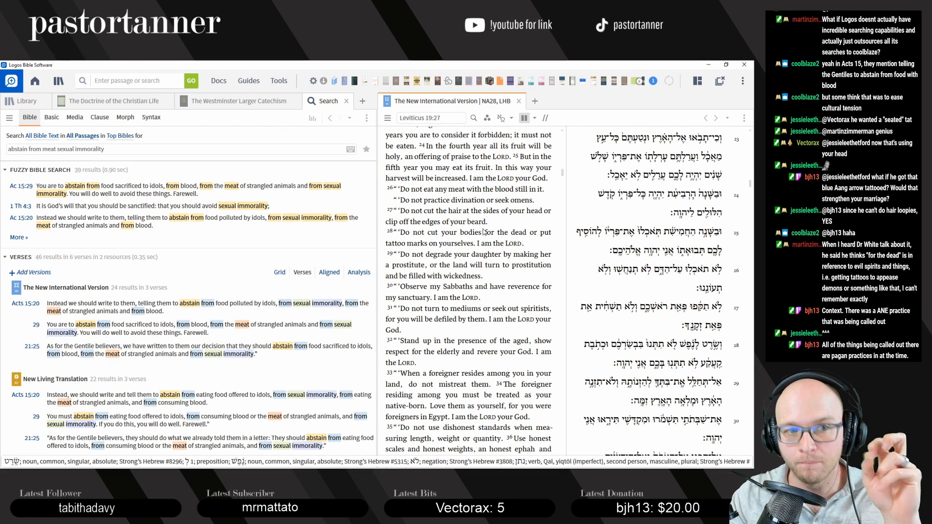
left_click_drag(395, 211, 488, 221)
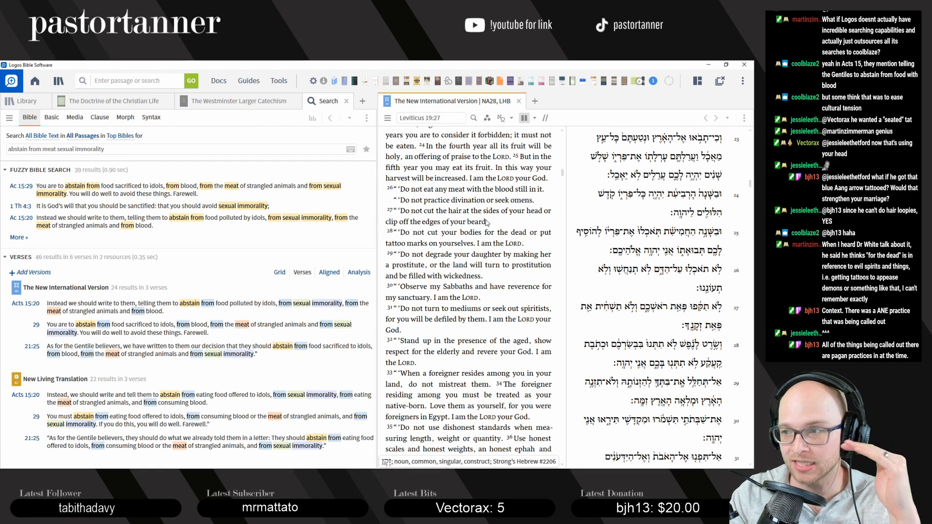
scroll("down", 3)
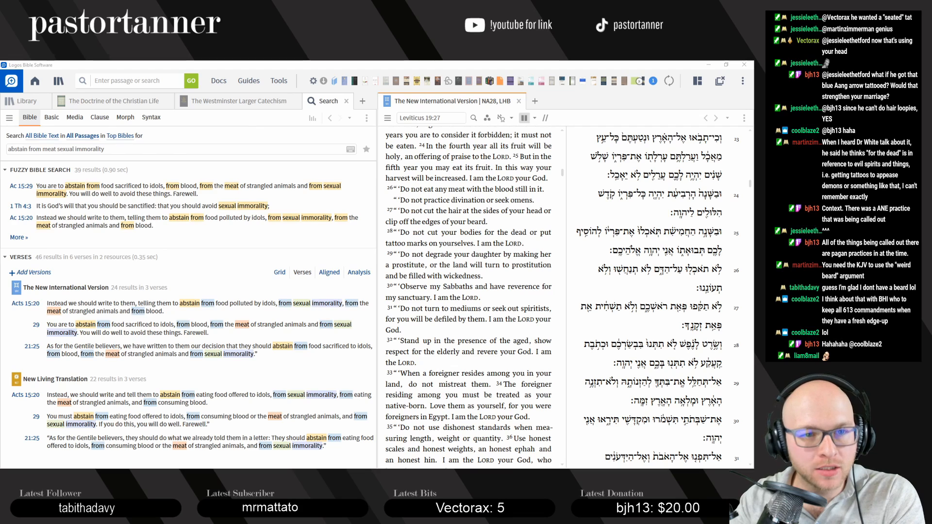
scroll("down", 3)
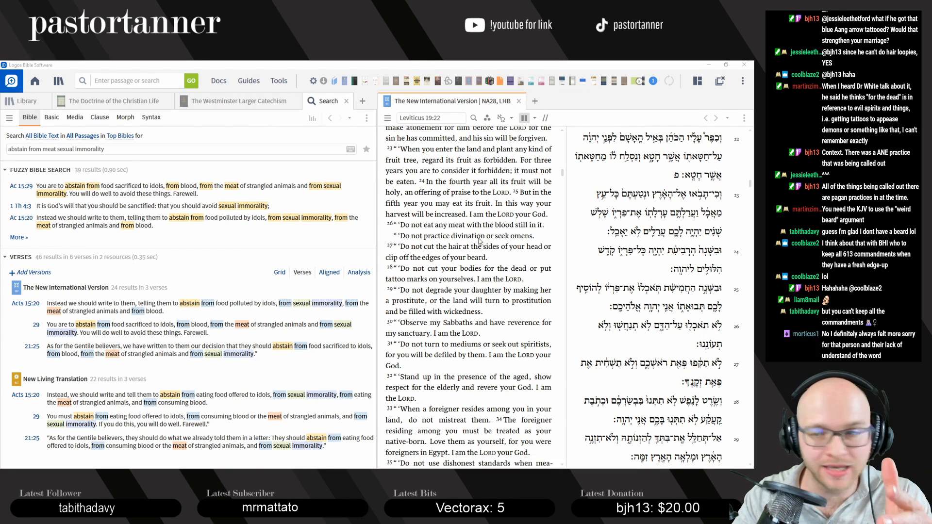
mouse_move(399, 274)
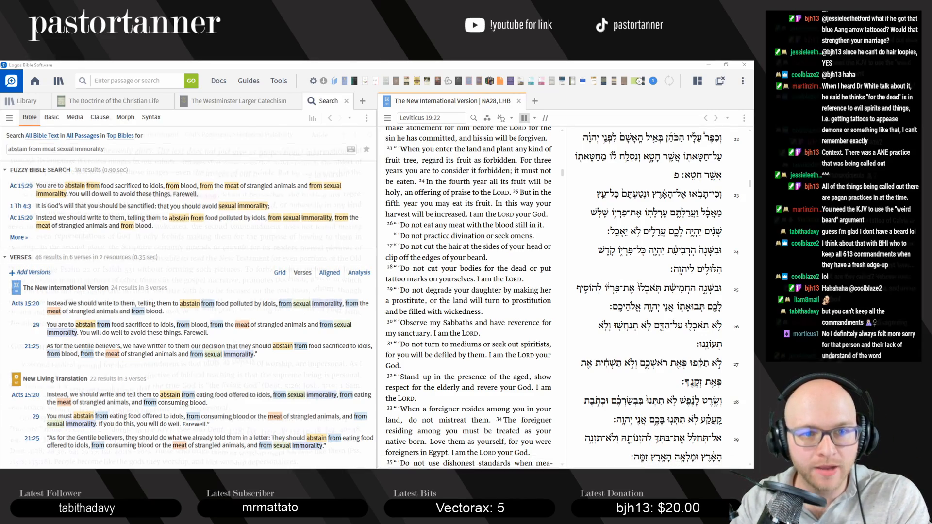
Show The Doctrine of the Christian Life page with Acts 15:29 in the NIV/Greek parallel pane
left_click(110, 100)
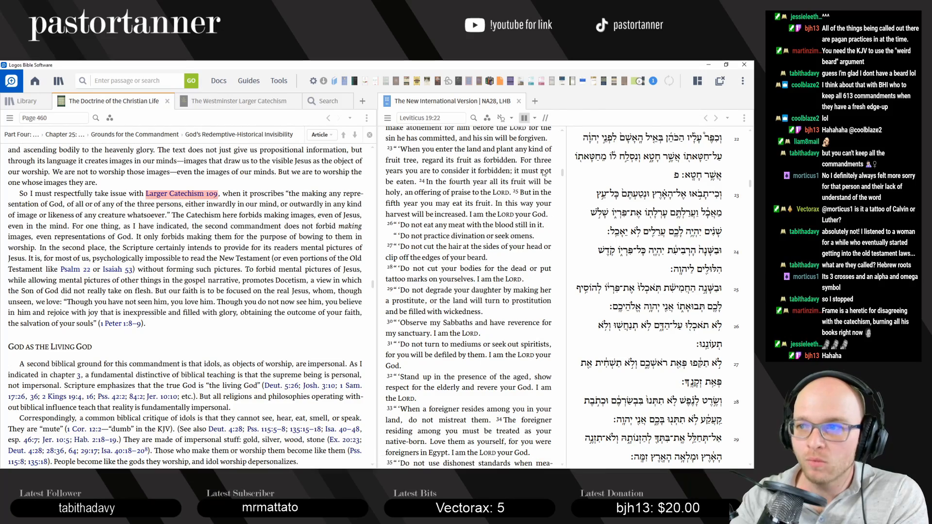
left_click(706, 118)
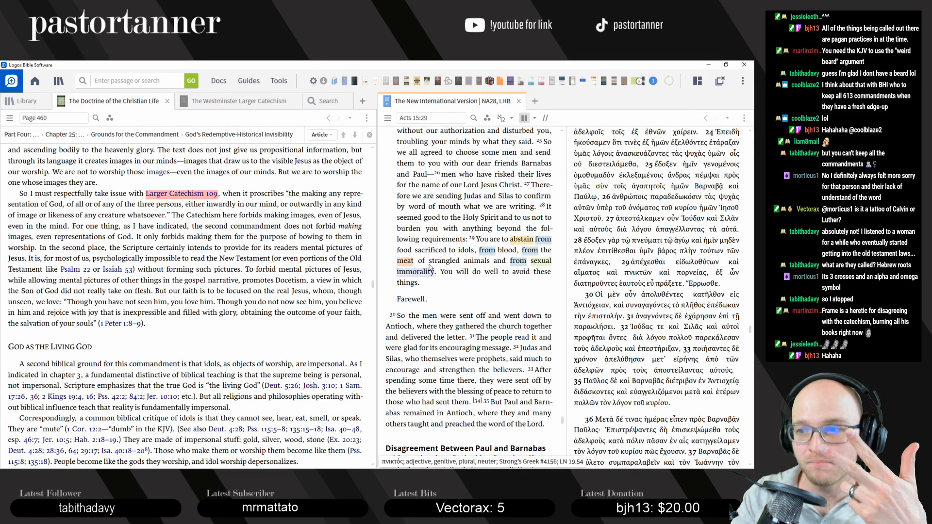
mouse_move(417, 272)
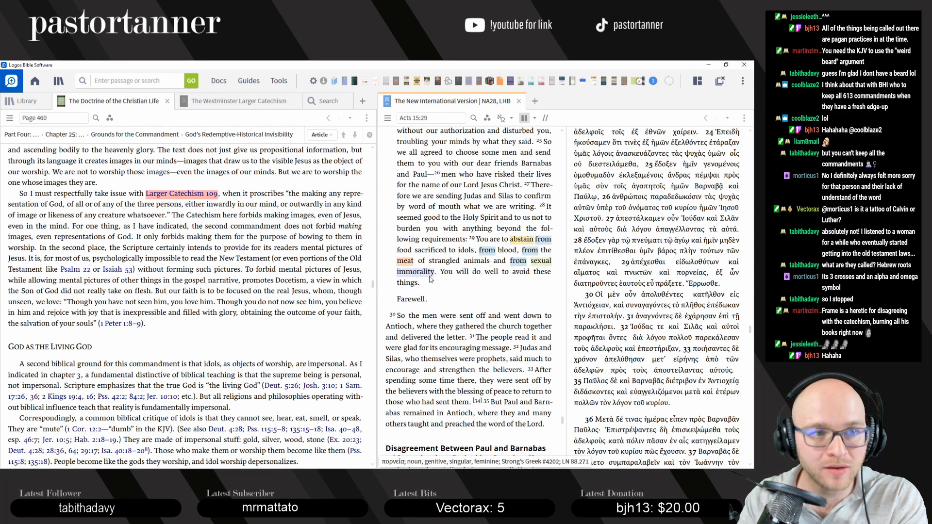